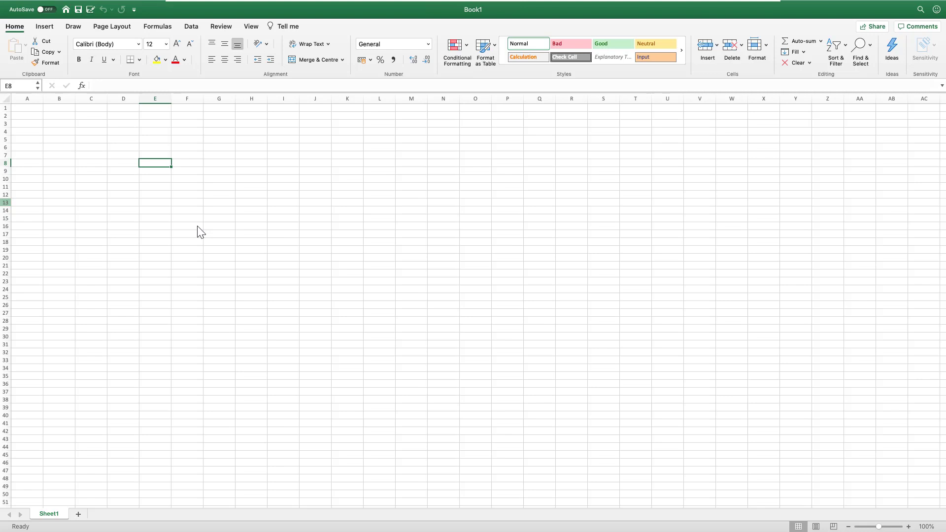
mouse_move(180, 196)
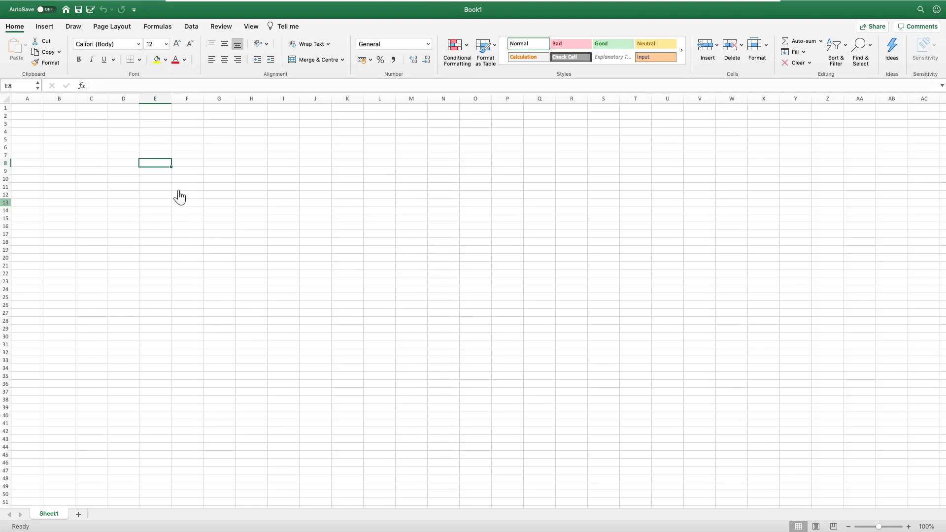
mouse_move(149, 167)
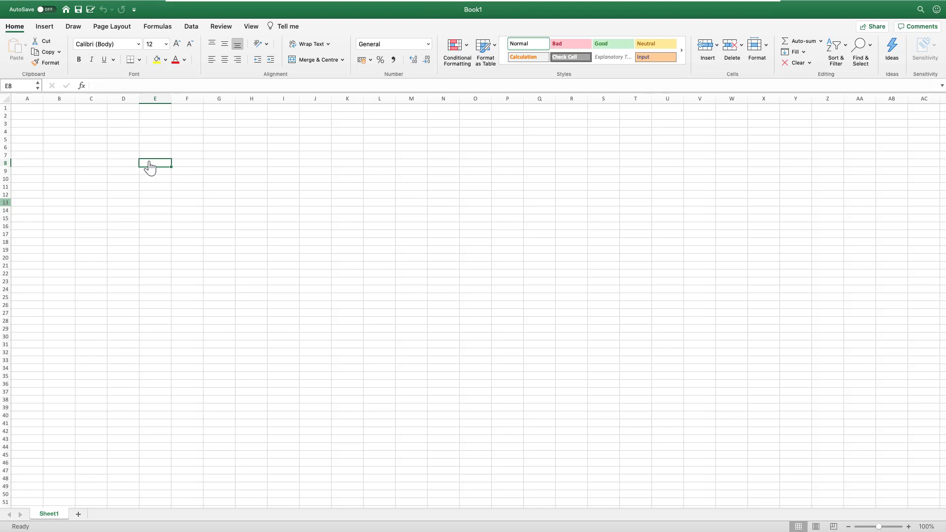
mouse_move(8, 25)
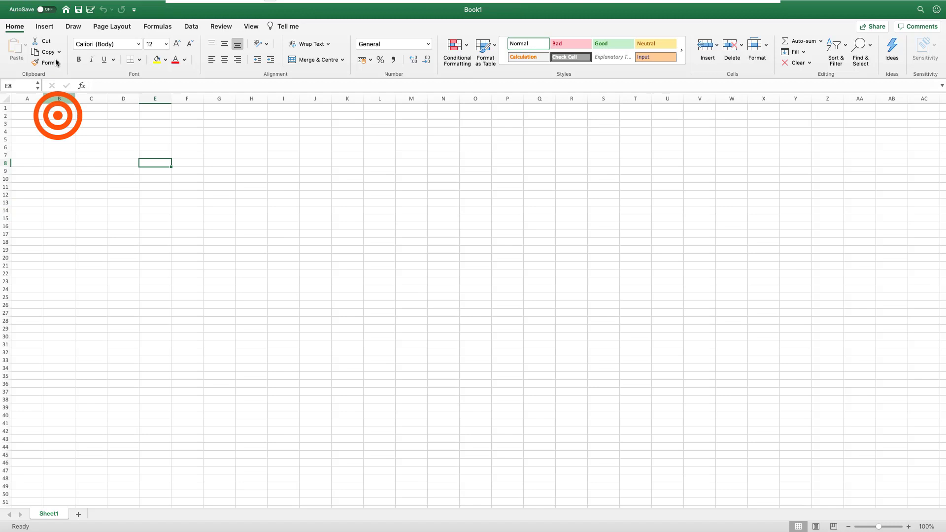
Step: Tick 'Developer tab' in the Preferences View pane, then close the Preferences window
left_click(41, 5)
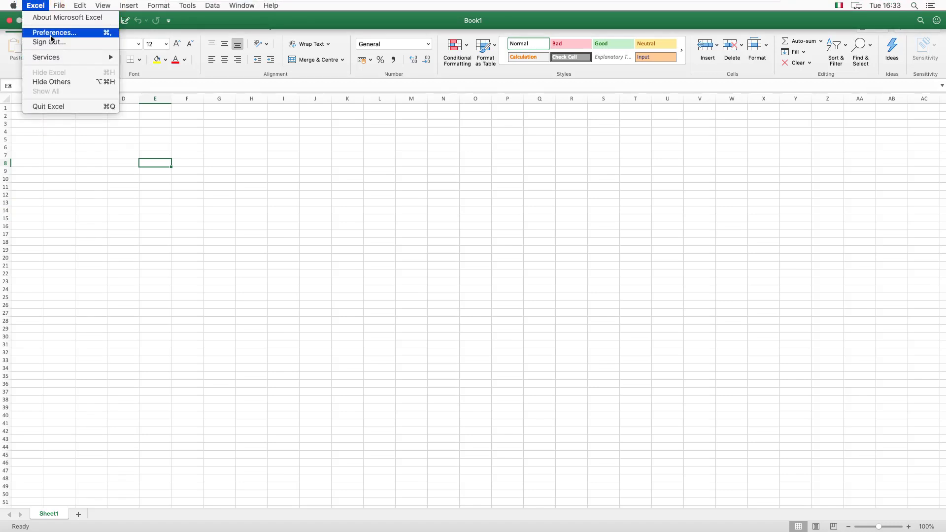
left_click(54, 33)
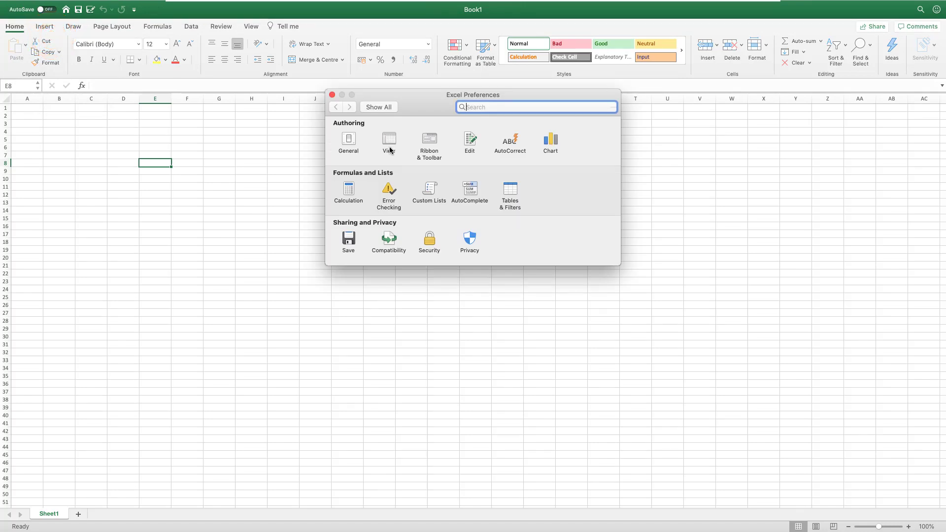
left_click(389, 140)
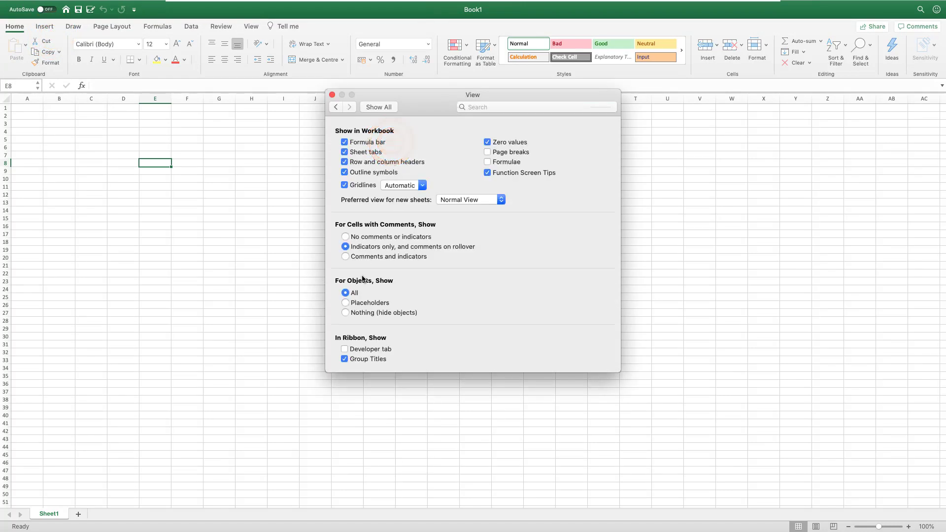
mouse_move(379, 342)
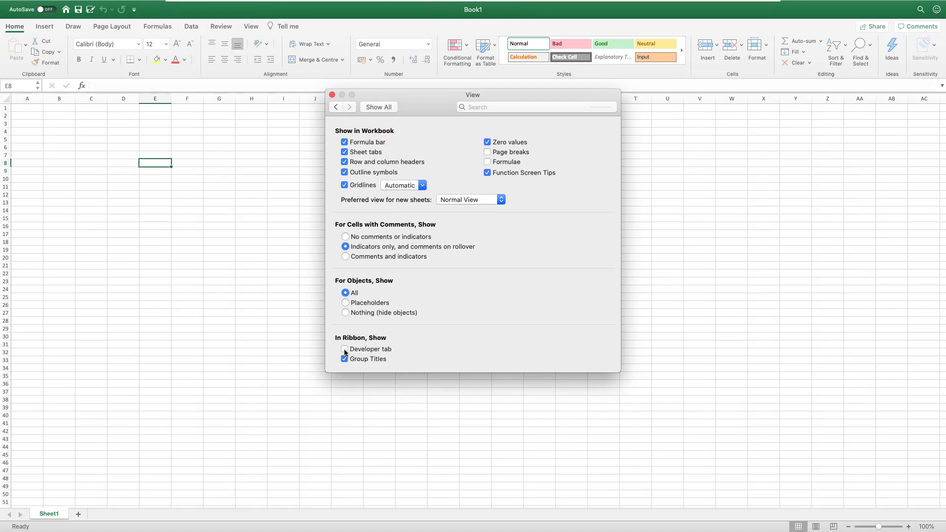
left_click(345, 349)
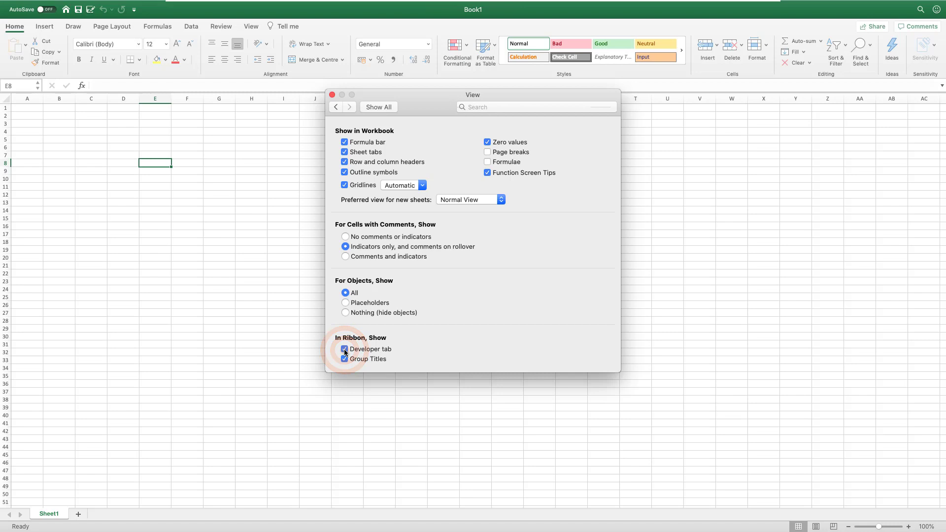
left_click(345, 349)
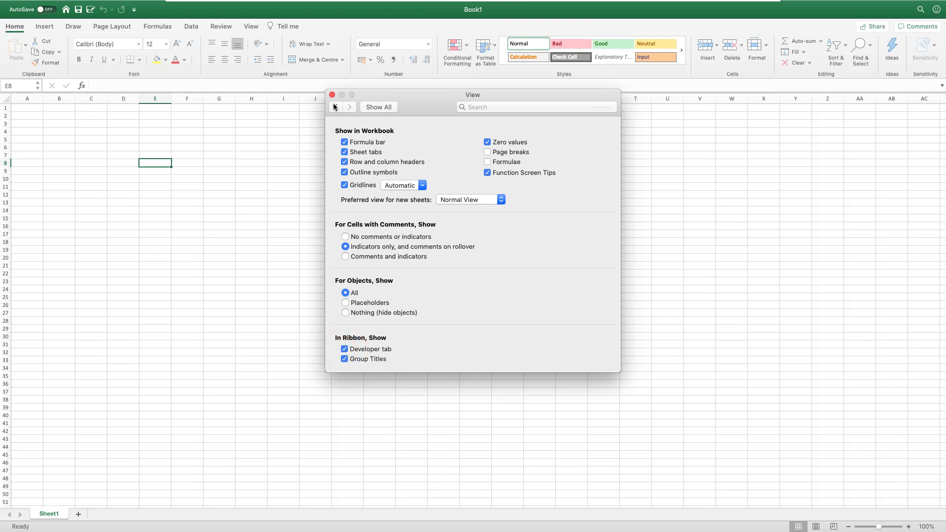
left_click(331, 94)
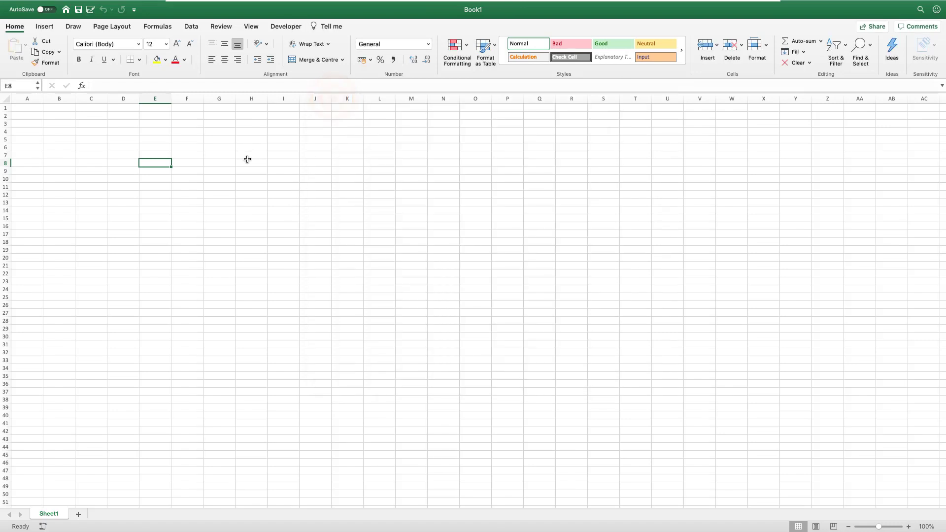
left_click(285, 26)
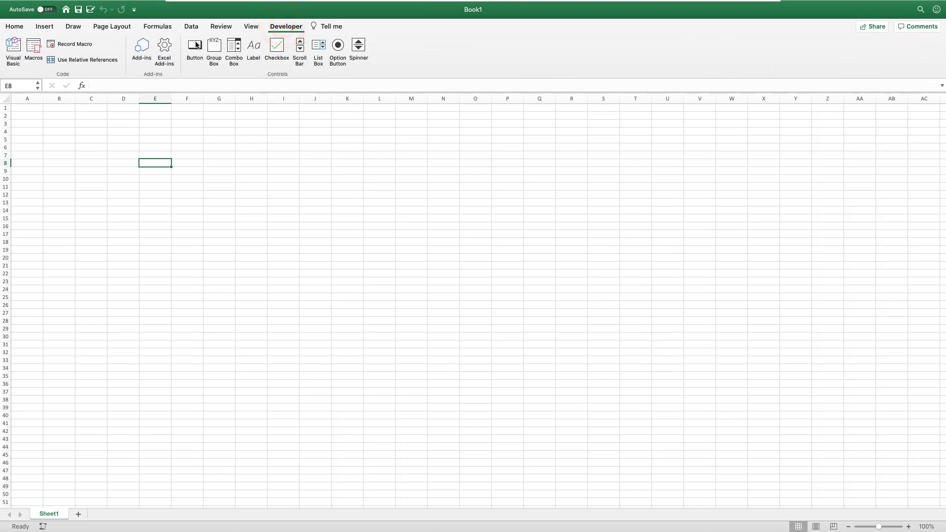
mouse_move(67, 35)
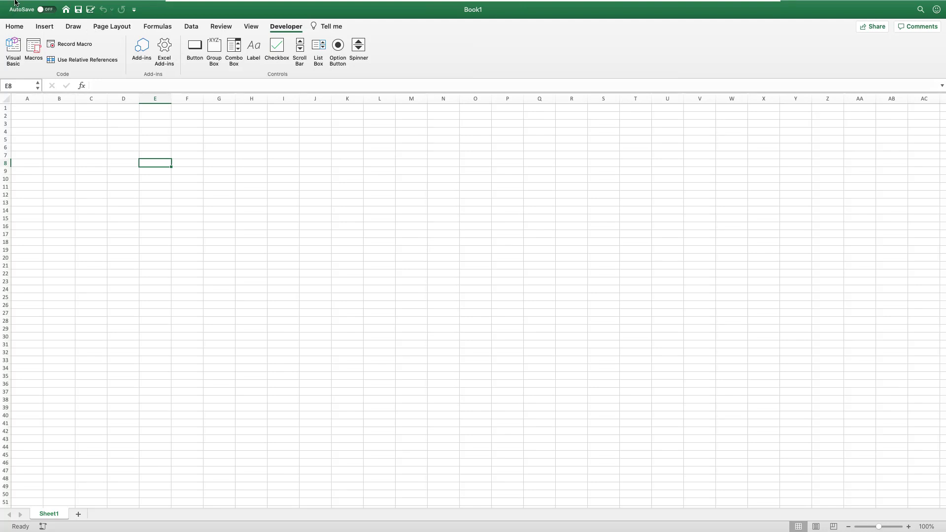
left_click(34, 5)
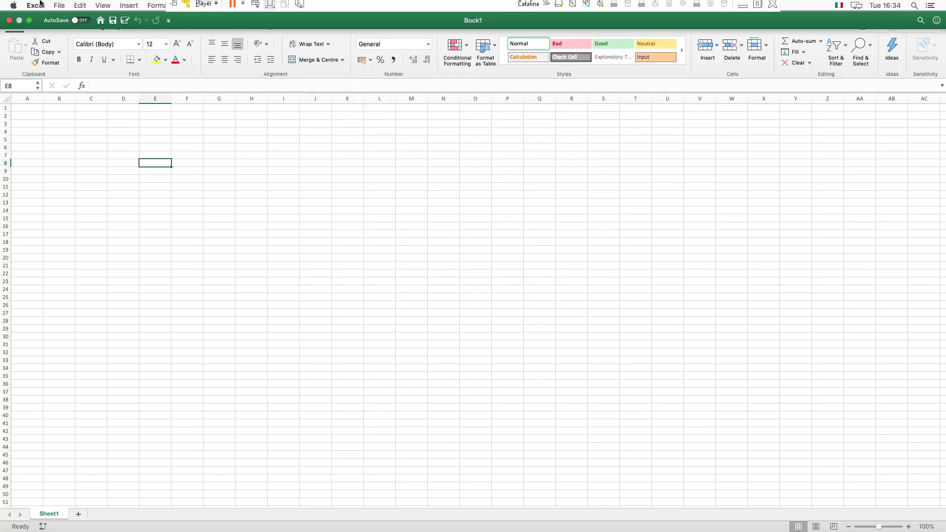
Step: Open Excel's Preferences from the Excel menu and select Ribbon & Toolbar
left_click(35, 5)
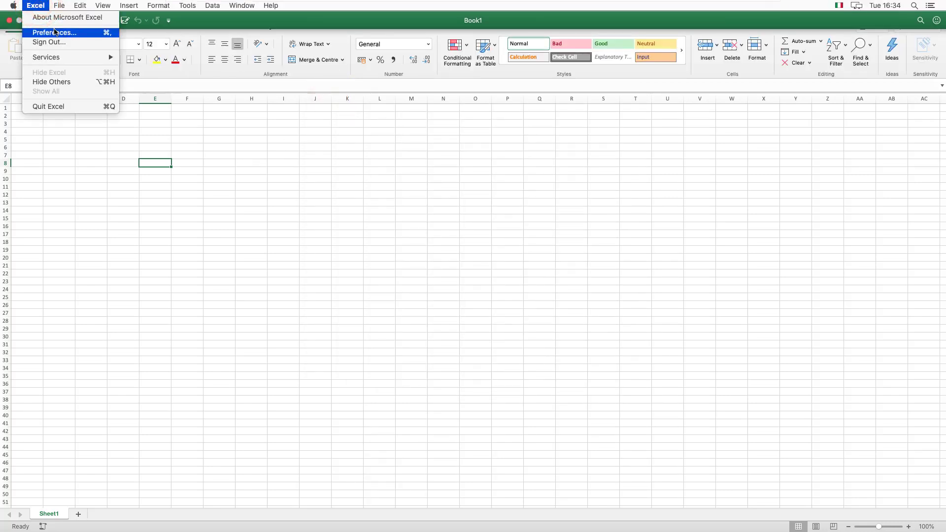
left_click(54, 32)
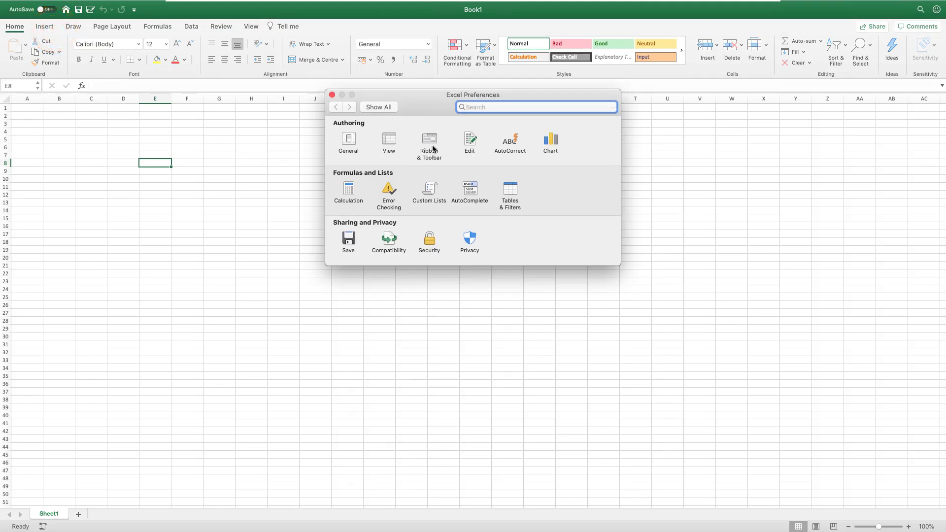
mouse_move(430, 143)
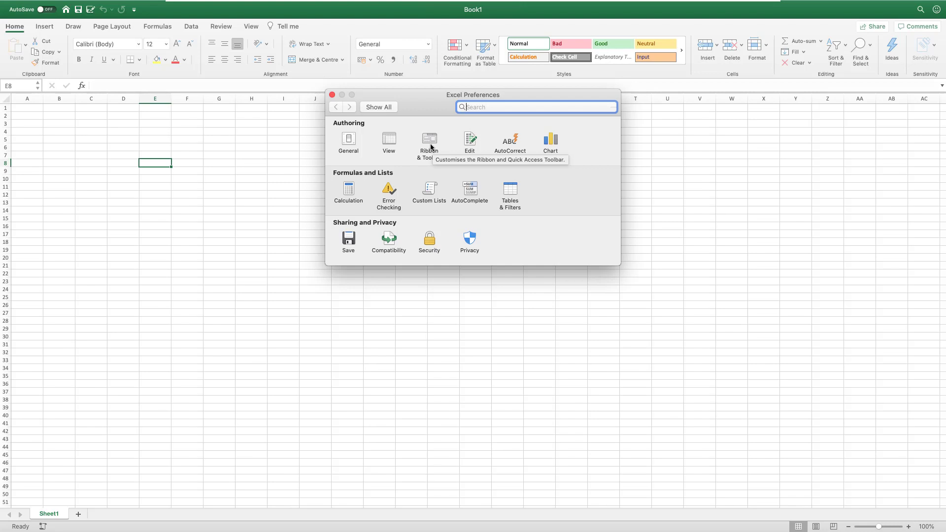
left_click(429, 143)
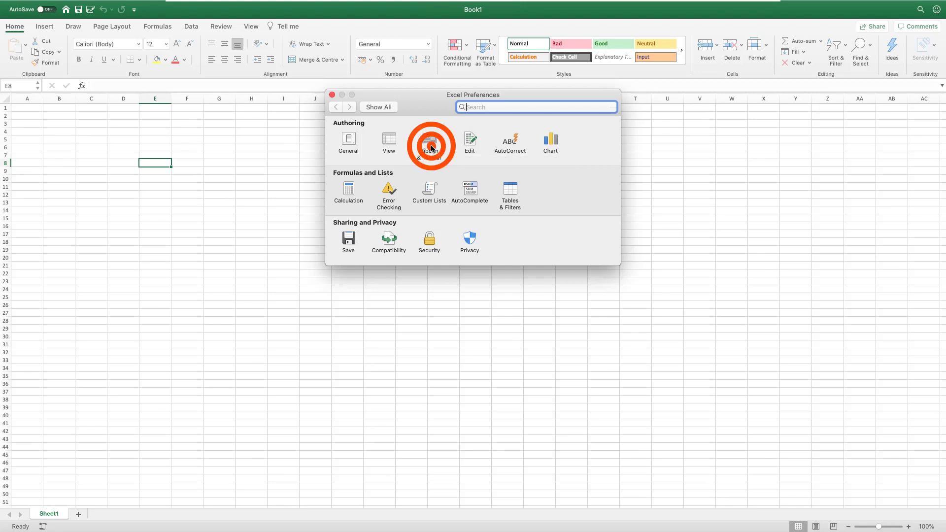
Step: Tick Developer in the Ribbon & Toolbar Main Tabs list and close Preferences to apply it
left_click(431, 143)
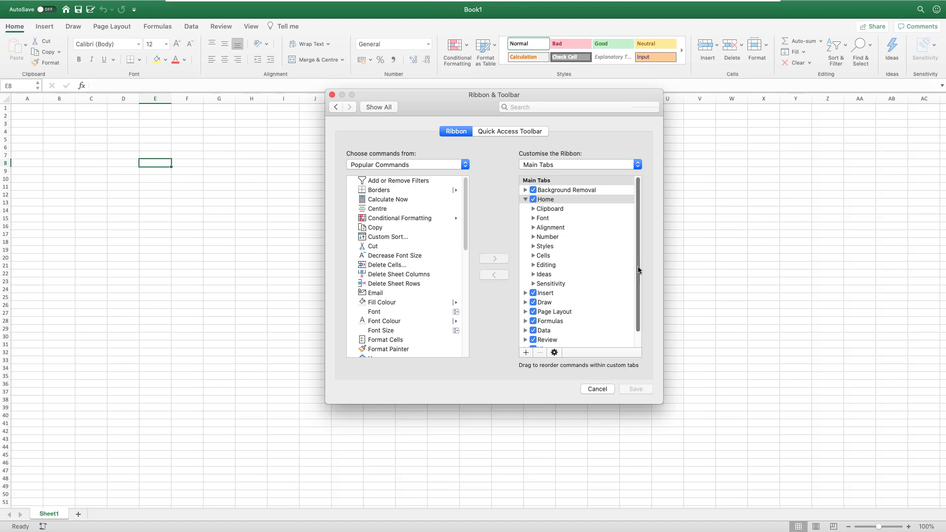
scroll("down", 3)
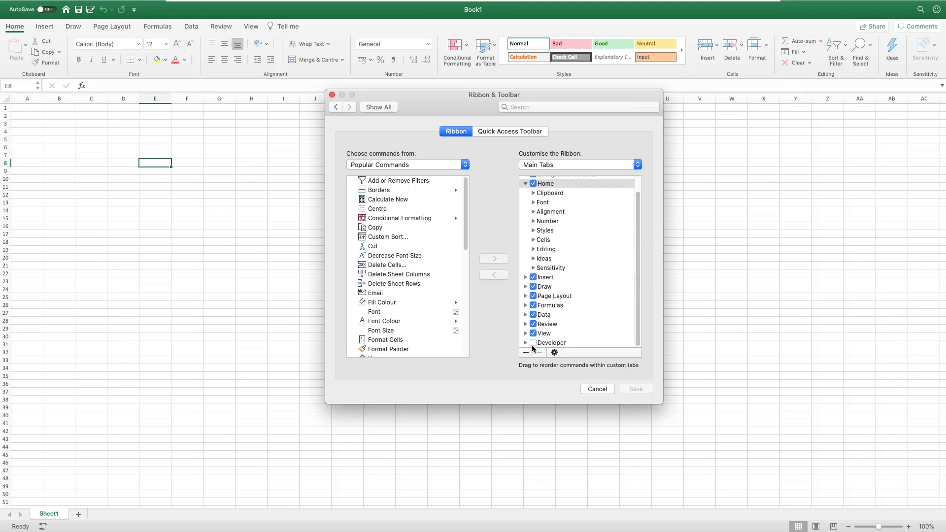
left_click(533, 343)
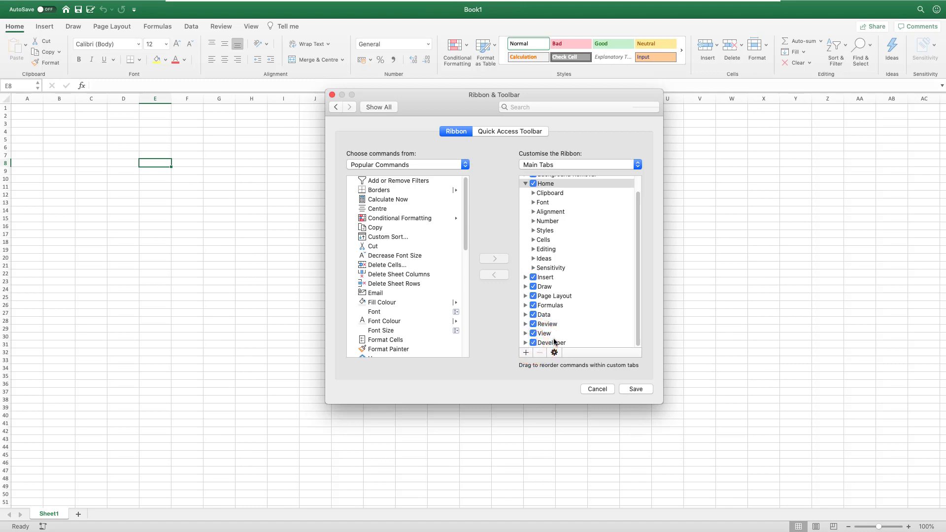
left_click(634, 389)
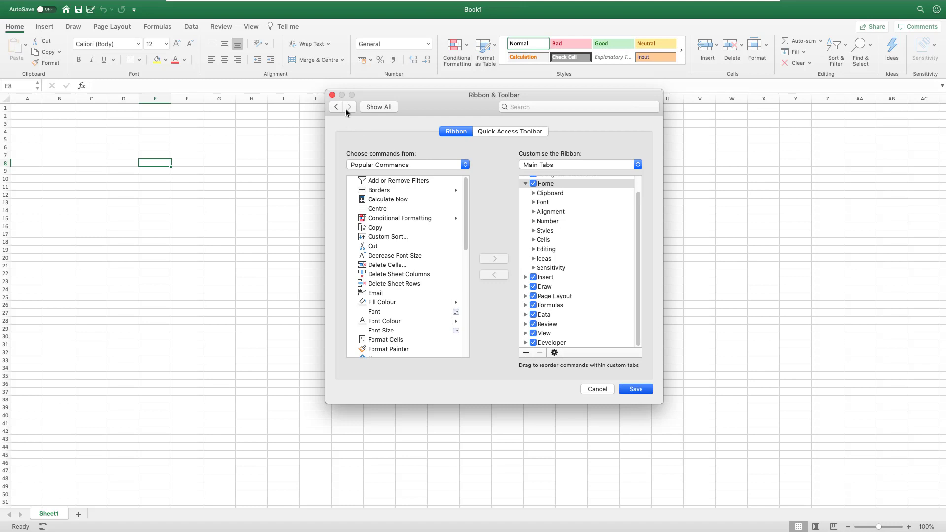
left_click(634, 389)
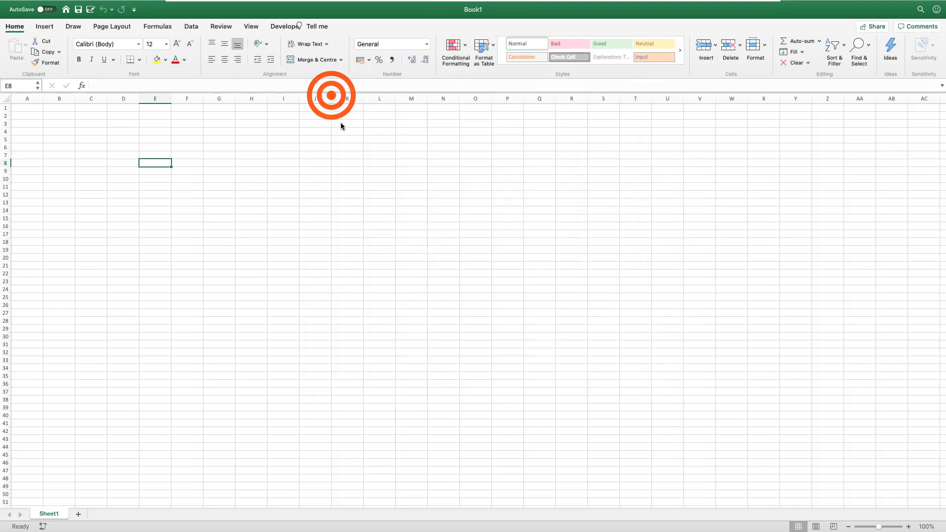